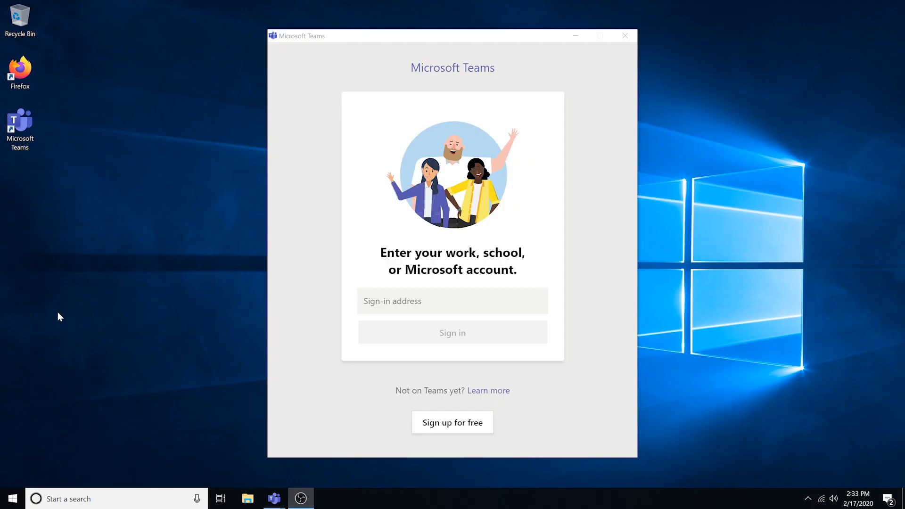
mouse_move(72, 477)
type("add")
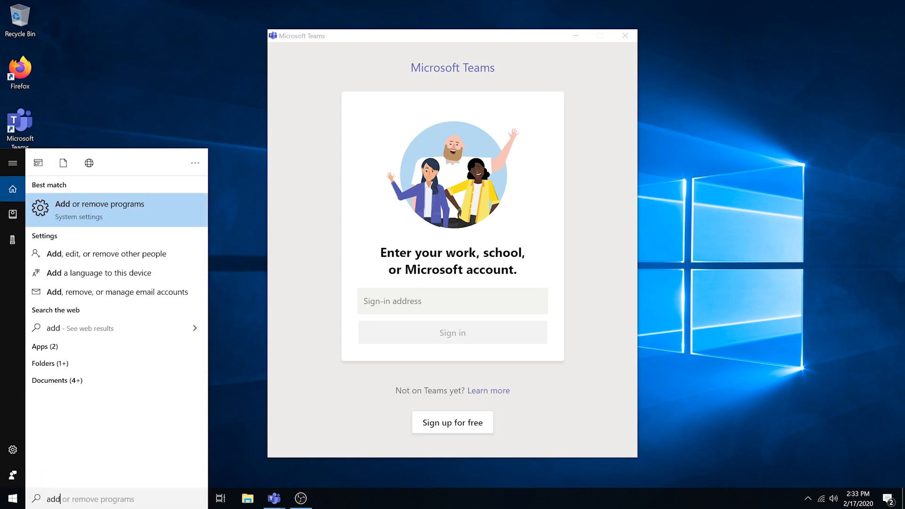
Step: Search 'add or remove programs' from the taskbar and launch that settings page
type("or remove")
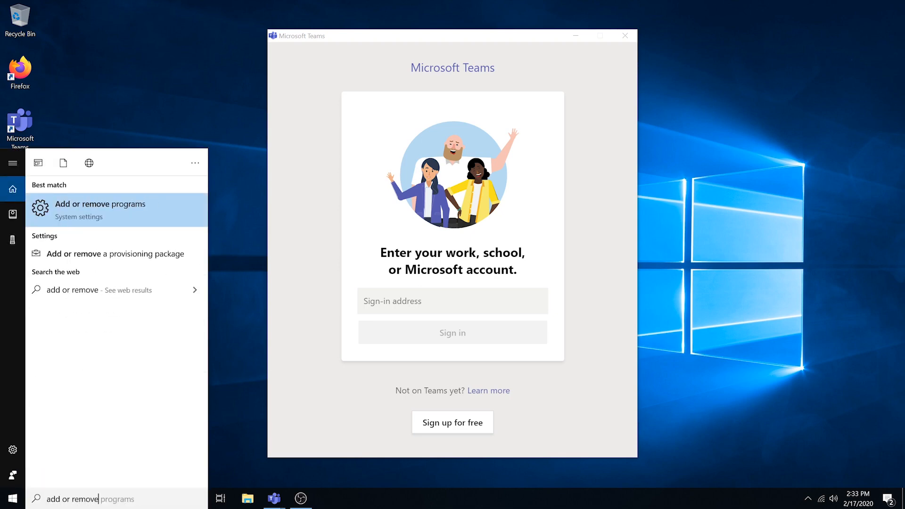
left_click(100, 209)
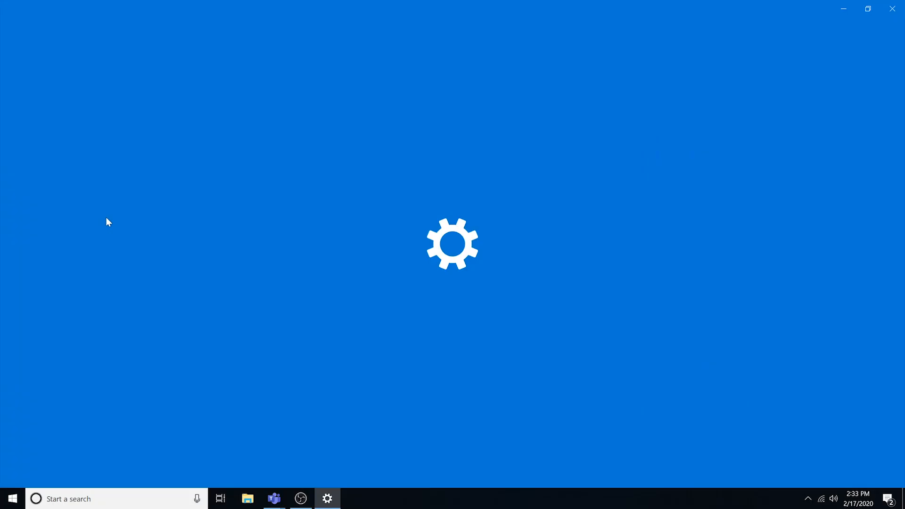
Step: Scroll the Apps & features list down to reach the Microsoft Teams entry
left_click(328, 498)
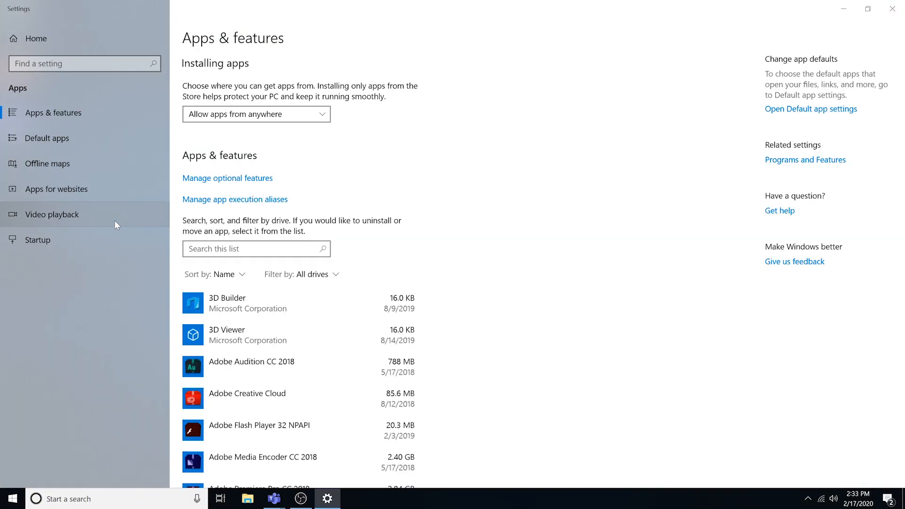
scroll("down", 3)
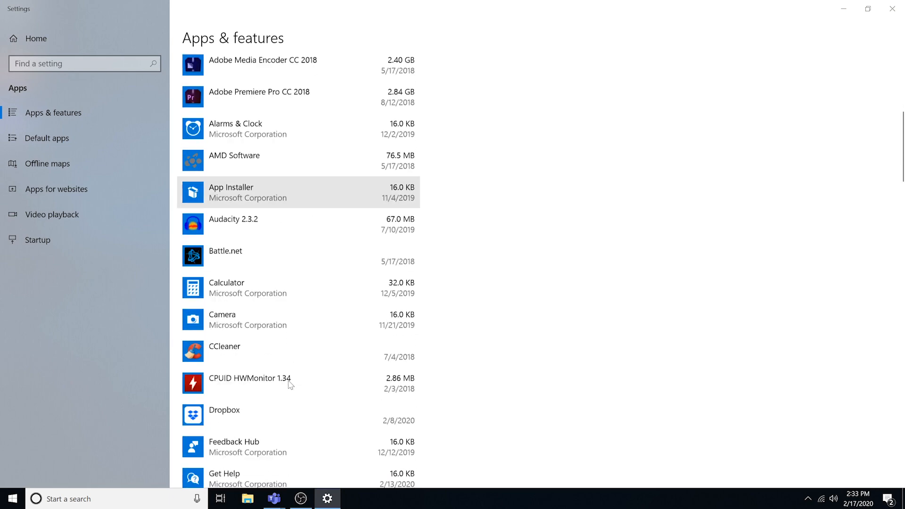
scroll("down", 3)
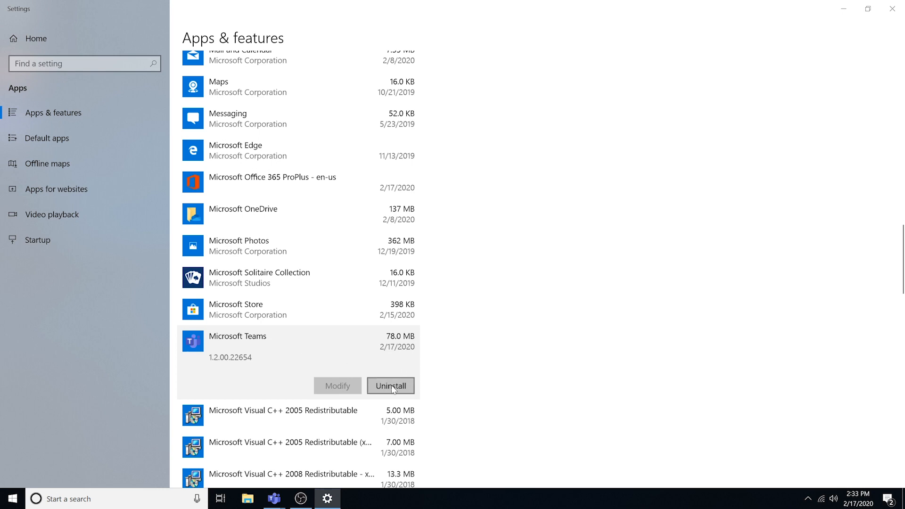
Step: Uninstall Microsoft Teams and confirm, removing it from Apps & features
left_click(391, 385)
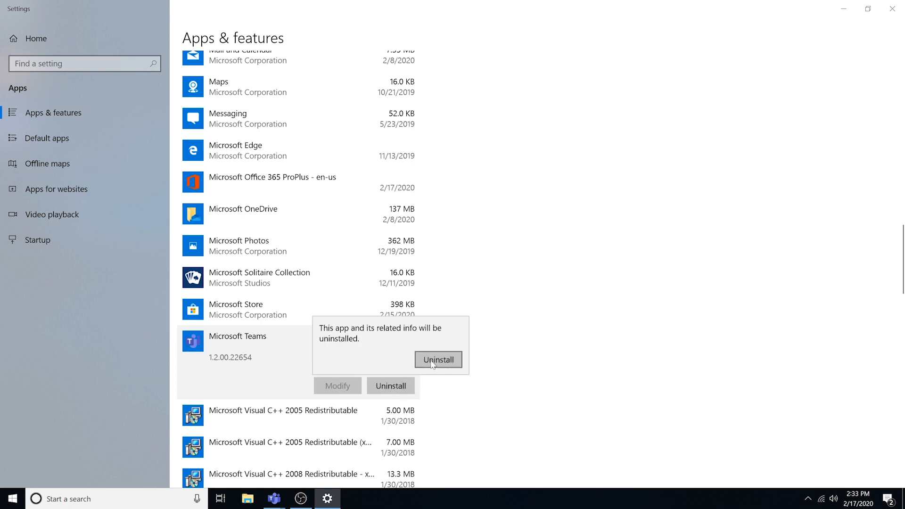
left_click(438, 360)
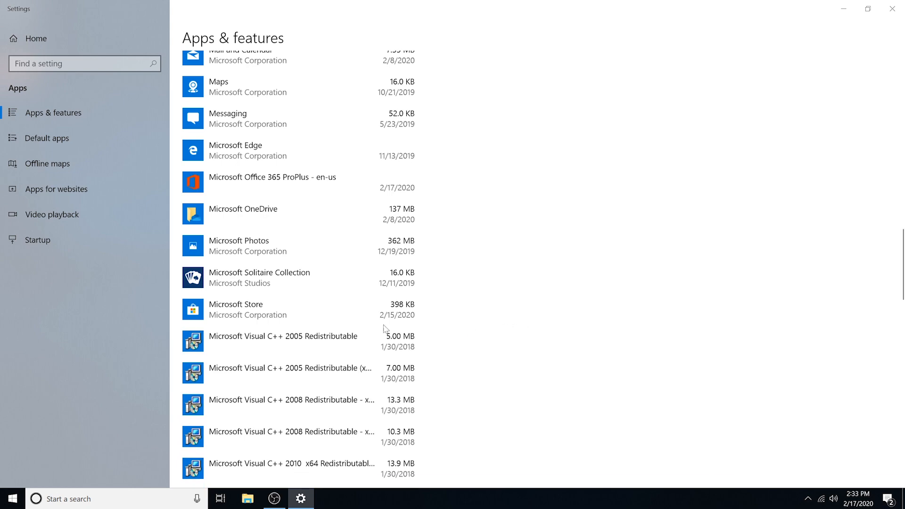
Step: Scroll to Teams Machine-Wide Installer and select it for uninstalling
scroll("down", 3)
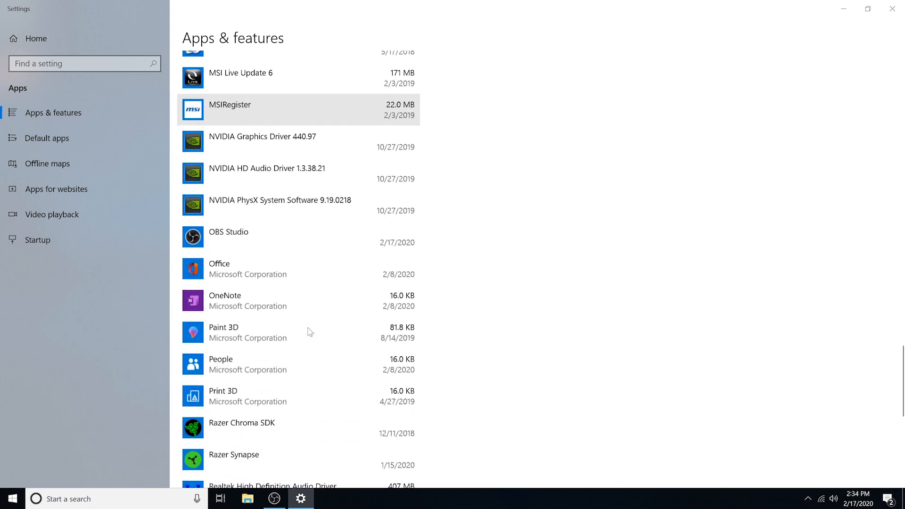
scroll("down", 3)
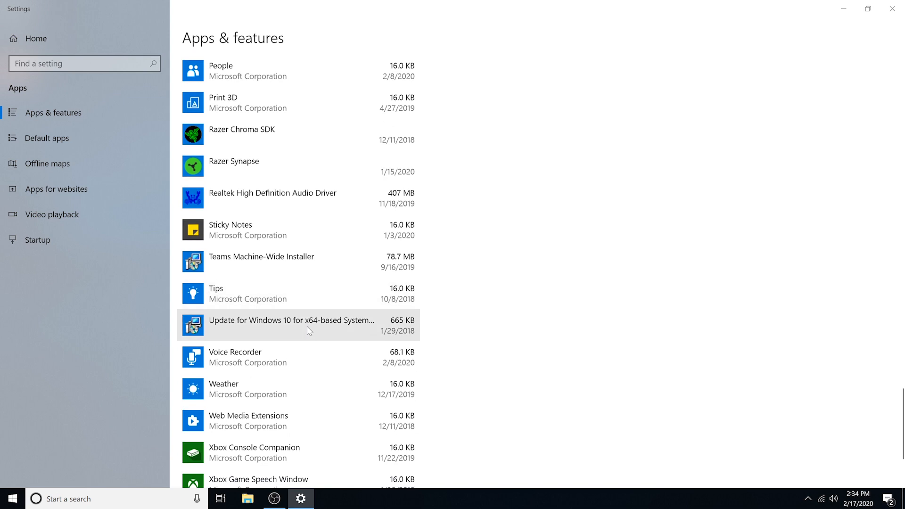
left_click(261, 261)
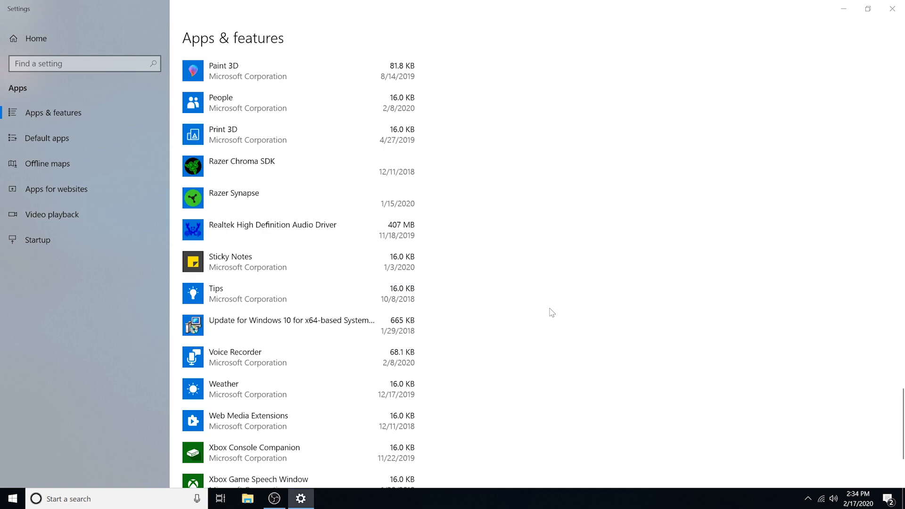
mouse_move(655, 202)
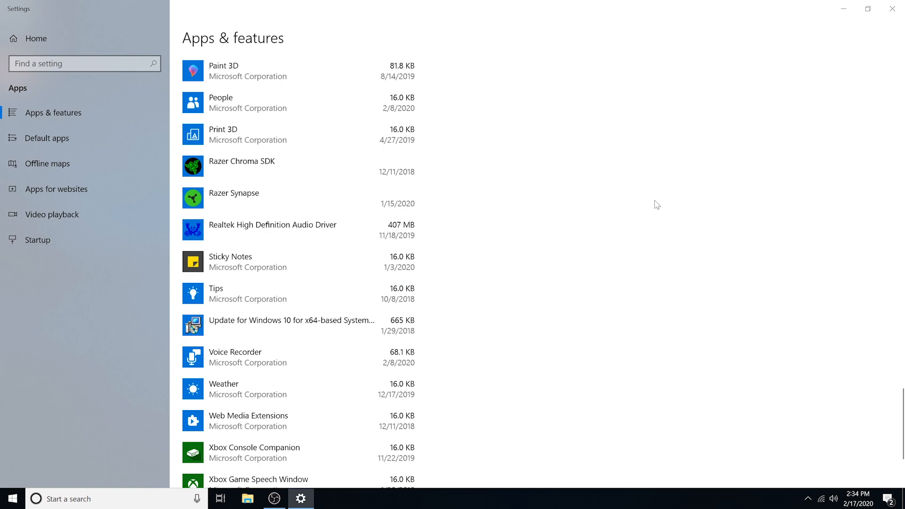
Step: Close Settings and bring up the Start menu on the Teams-free desktop
left_click(892, 9)
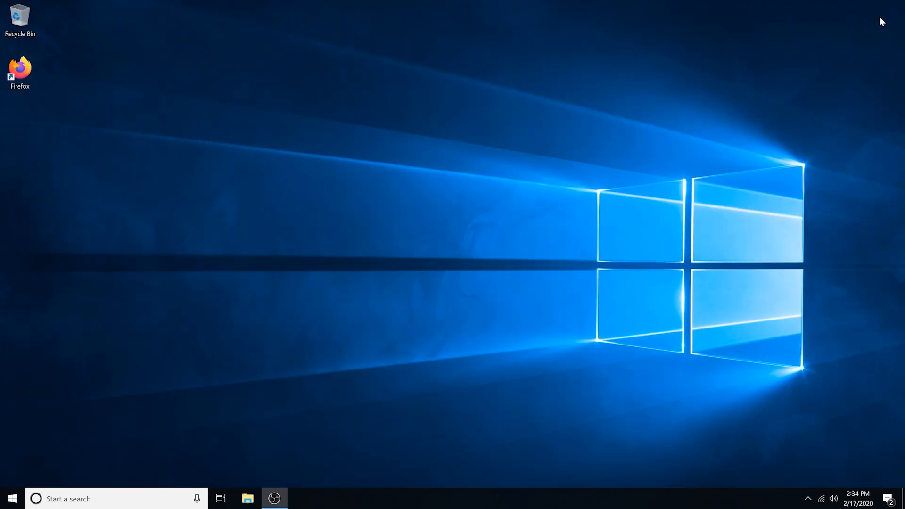
mouse_move(386, 294)
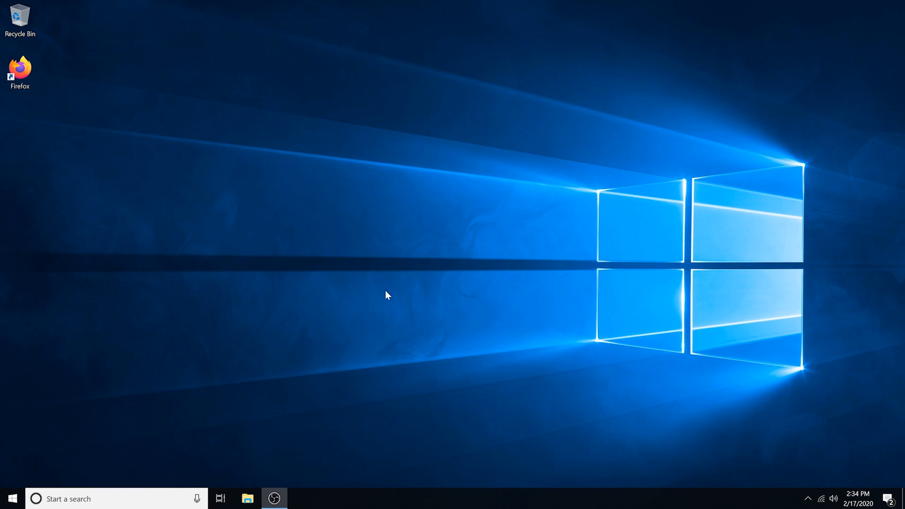
left_click(10, 500)
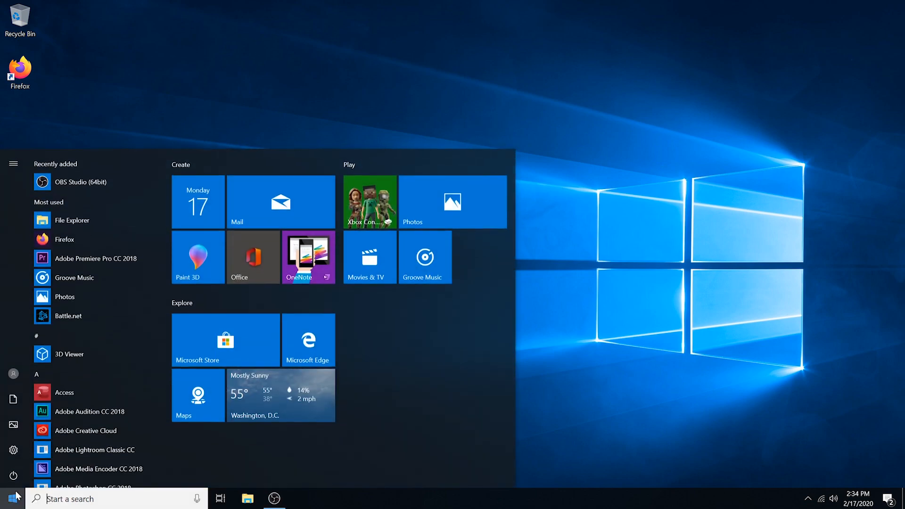